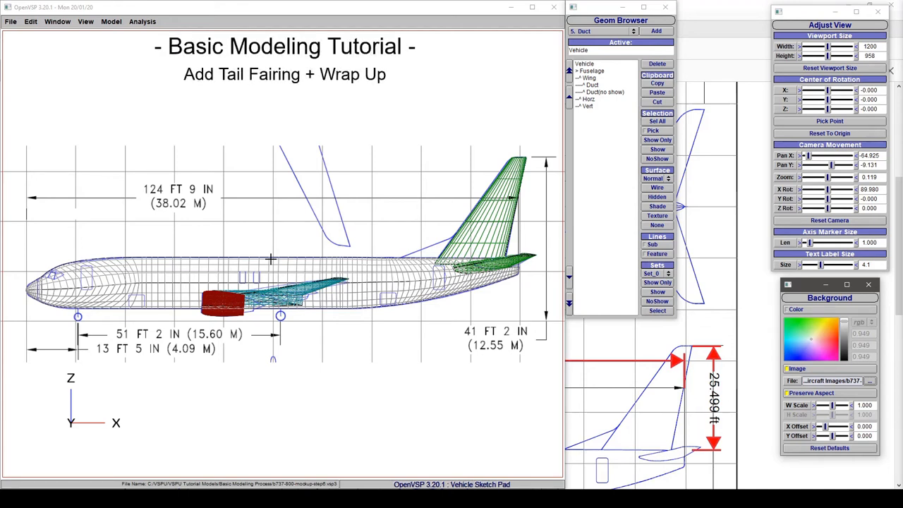
mouse_move(445, 229)
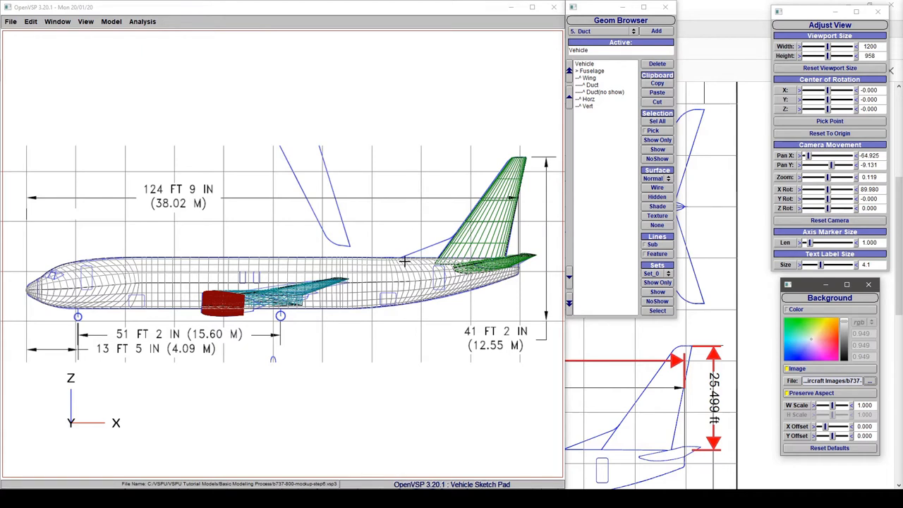
mouse_move(457, 235)
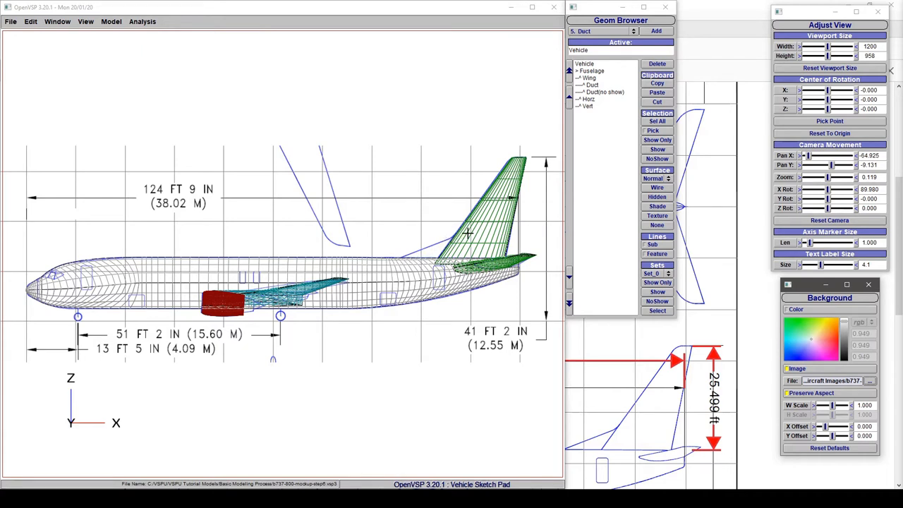
mouse_move(498, 254)
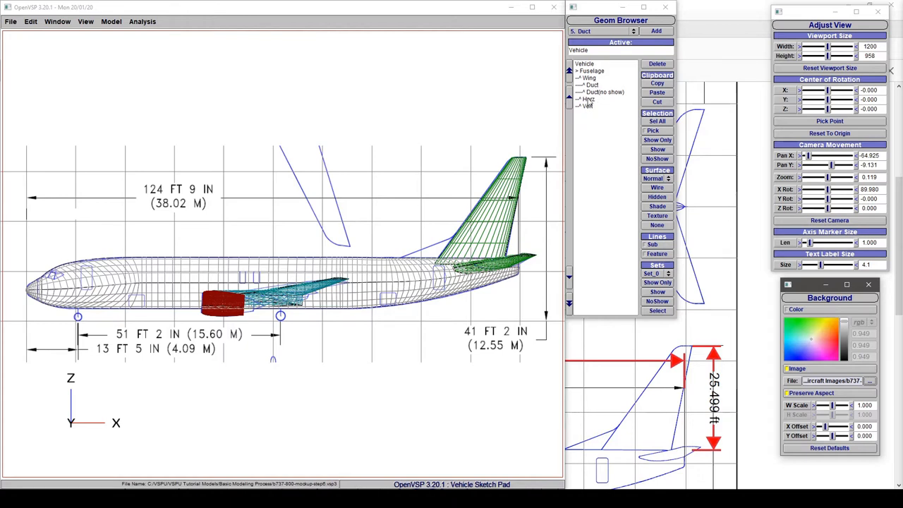
- Select Vert in the Geom Browser to show the vertical tail's Wing parameters
click(589, 105)
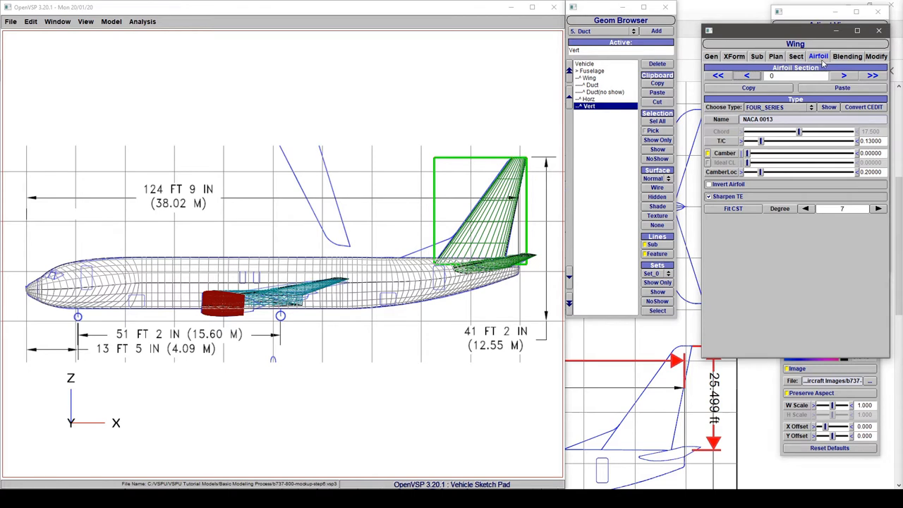
- Split the vertical tail and set the lower section's span to 6.5
click(796, 56)
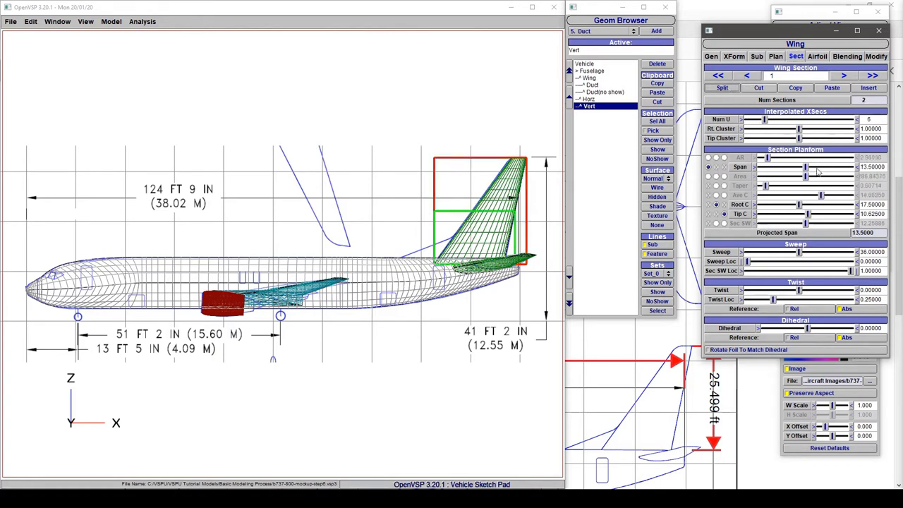
drag(808, 167, 787, 167)
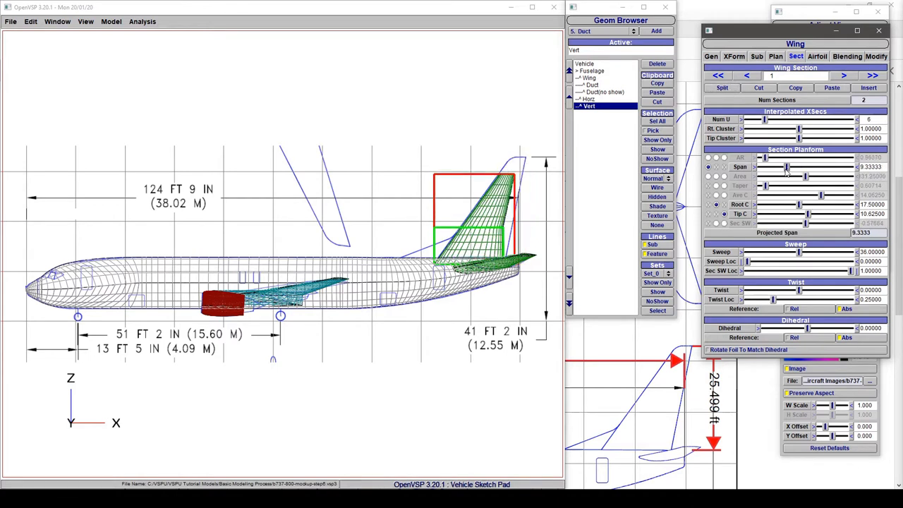
drag(787, 167, 775, 168)
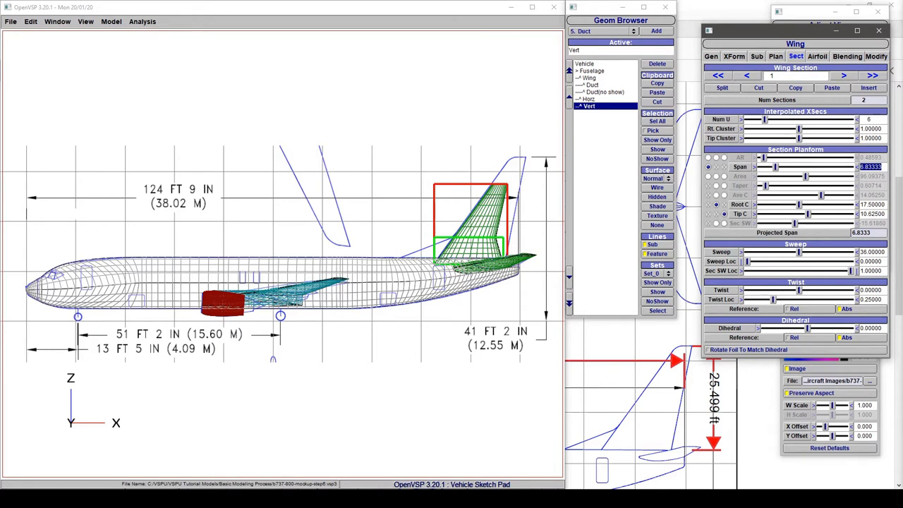
text(7.00000)
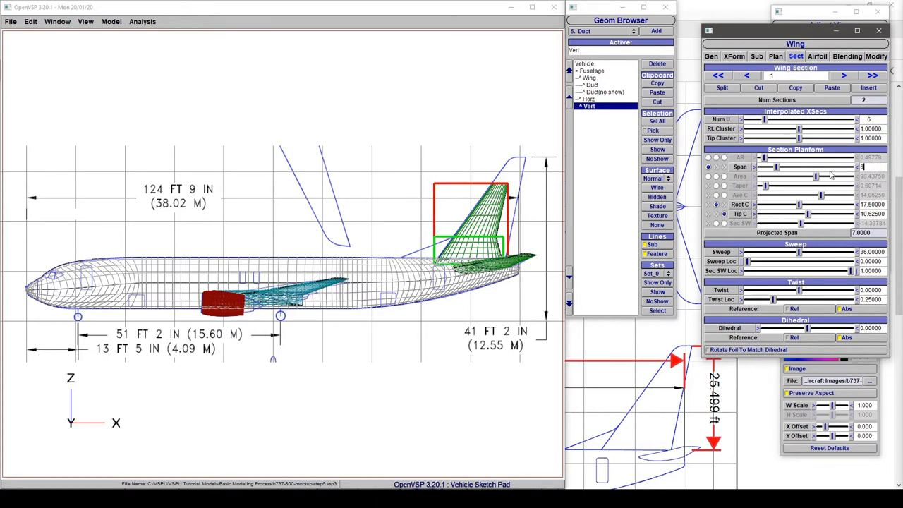
text(6.50000)
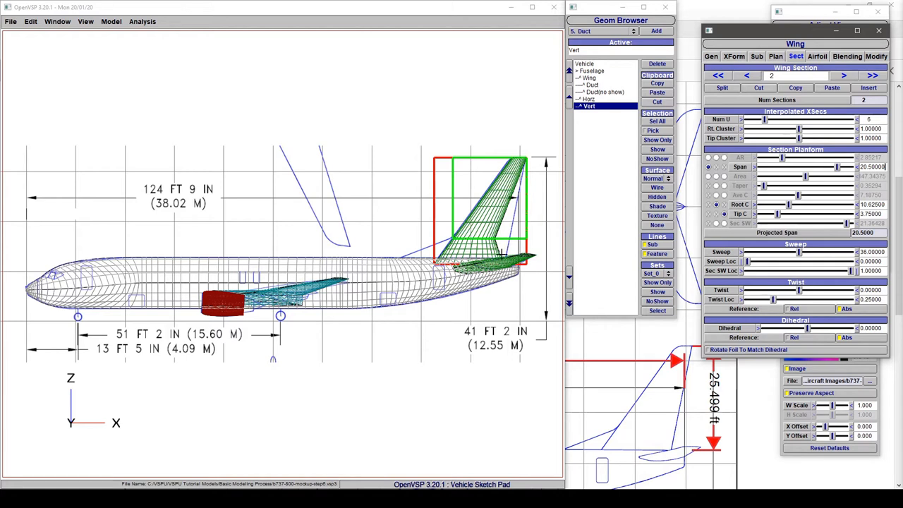
mouse_move(504, 255)
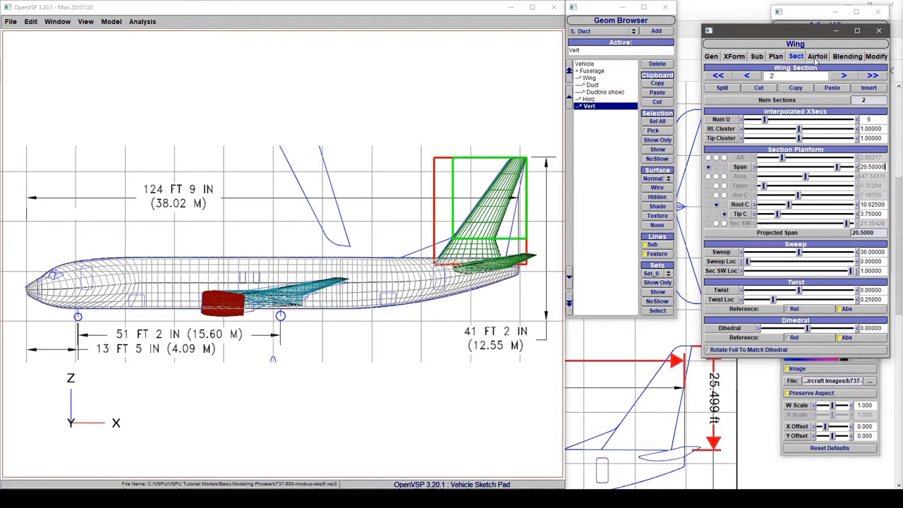
- Lengthen the lower tail section's tip chord to about 14.1 and set section sweep to 12
click(746, 76)
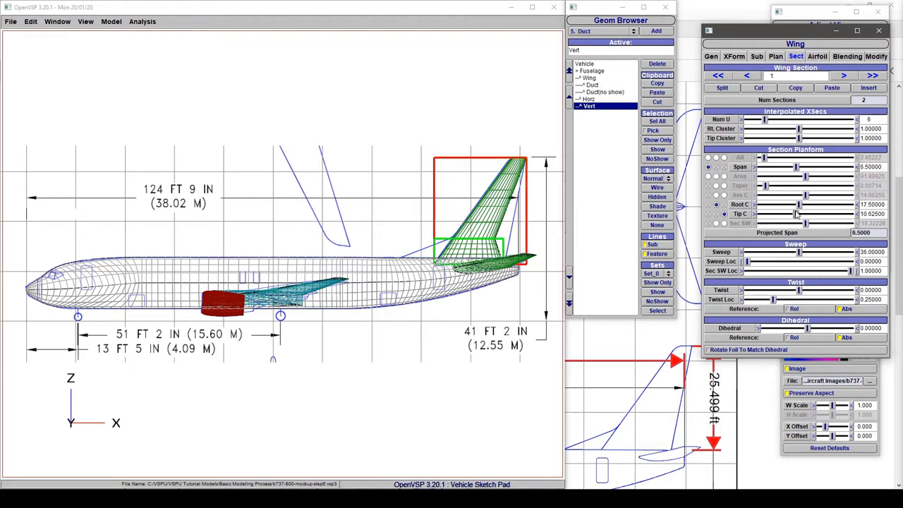
drag(798, 214, 808, 213)
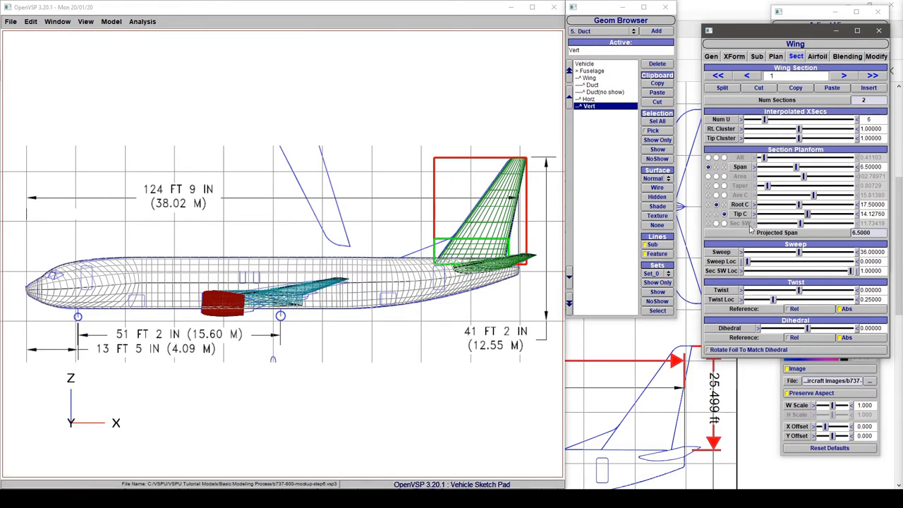
click(723, 223)
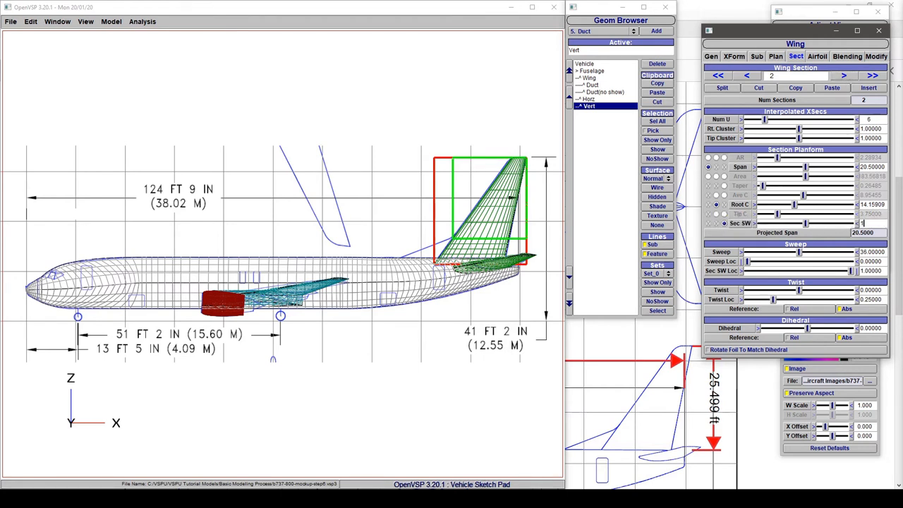
text(12.00000)
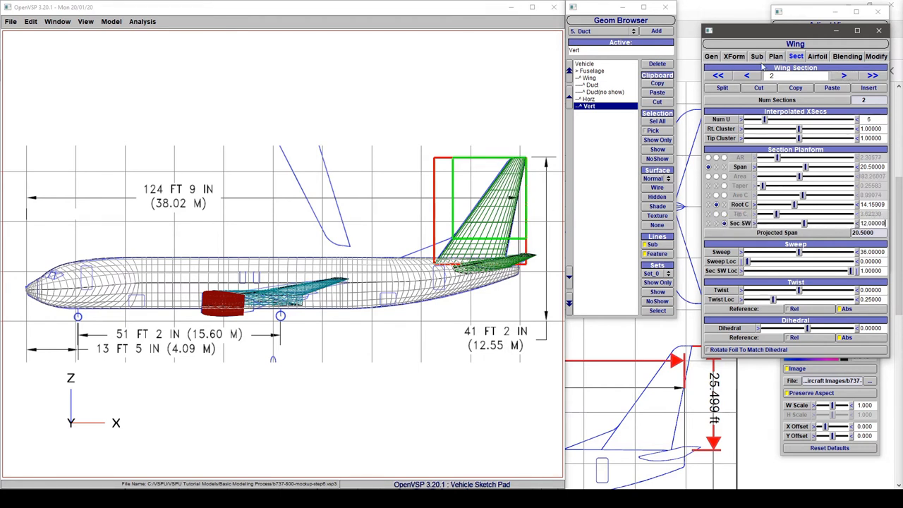
click(748, 76)
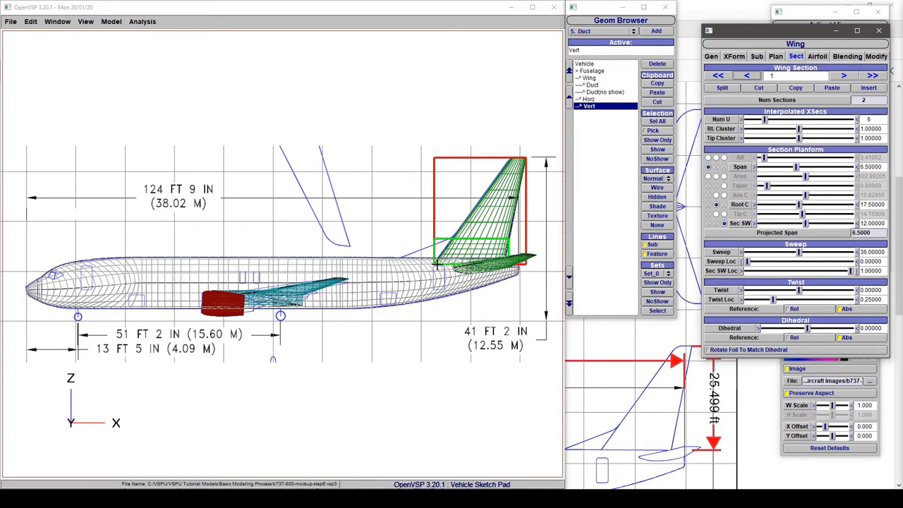
mouse_move(383, 256)
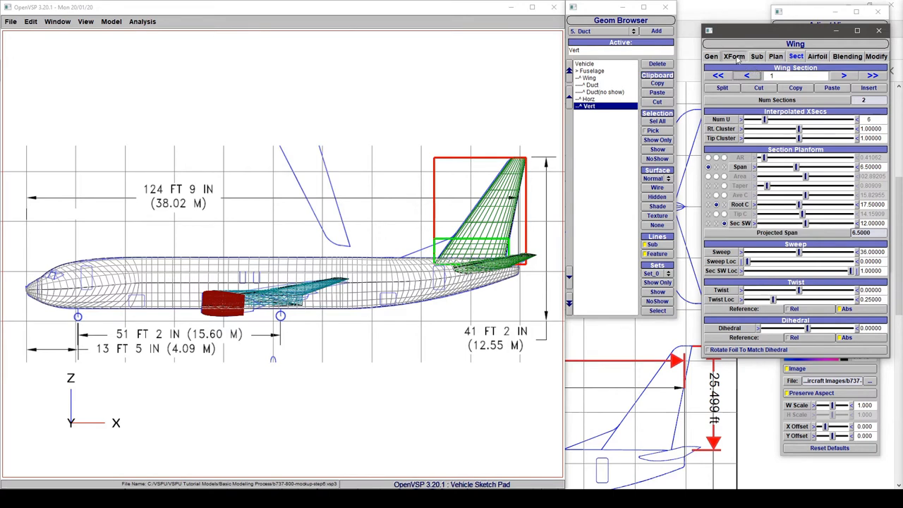
- Move the vertical tail forward along the fuselage to X 90.5
click(734, 56)
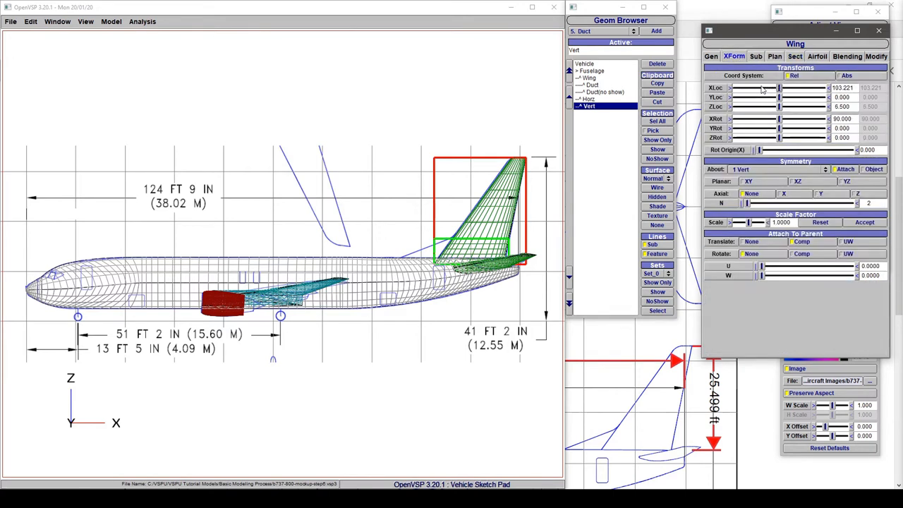
drag(780, 87, 748, 87)
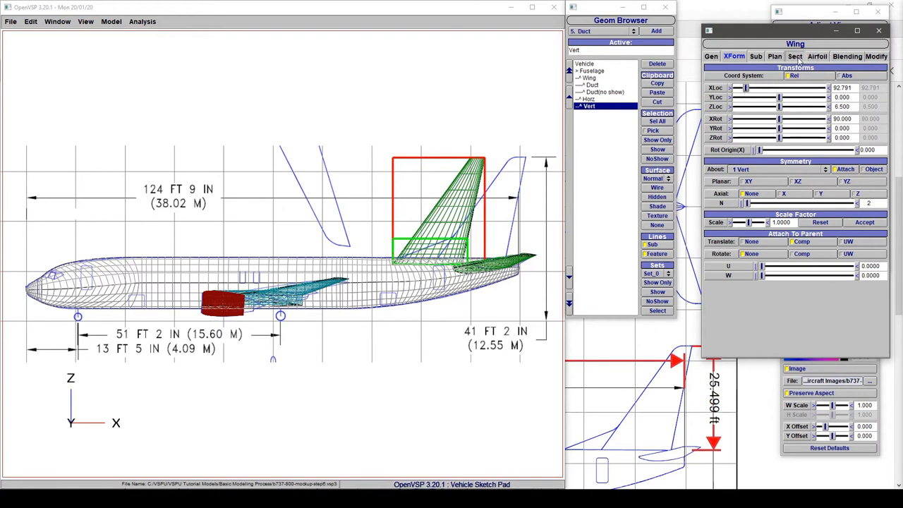
click(796, 55)
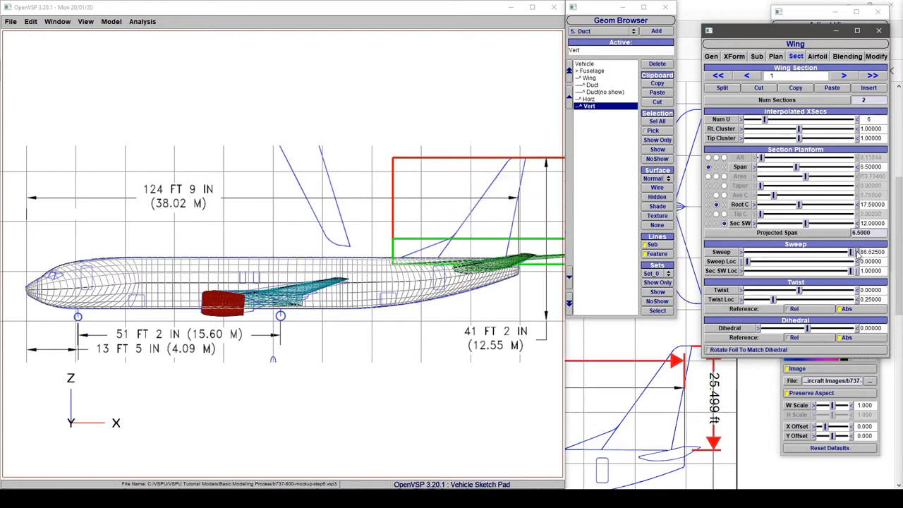
- Reduce the first tail section's sweep to 69
drag(832, 252, 840, 252)
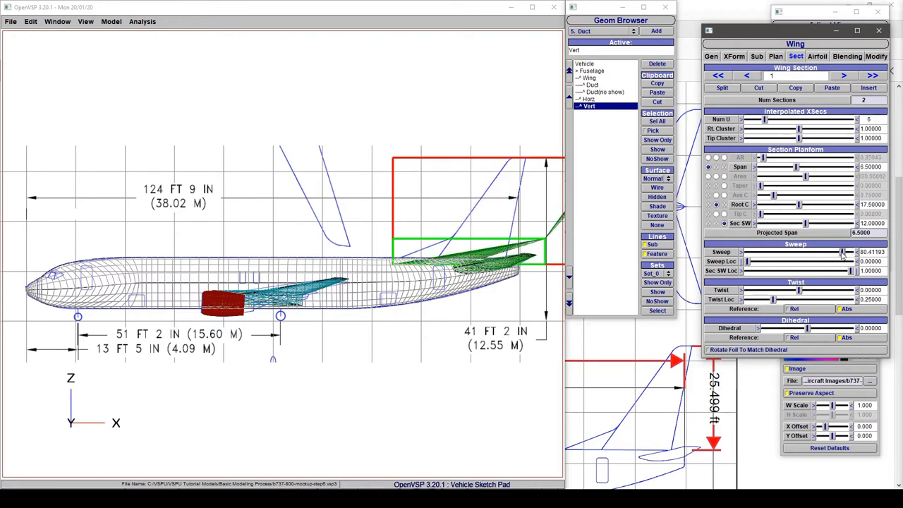
drag(843, 252, 831, 252)
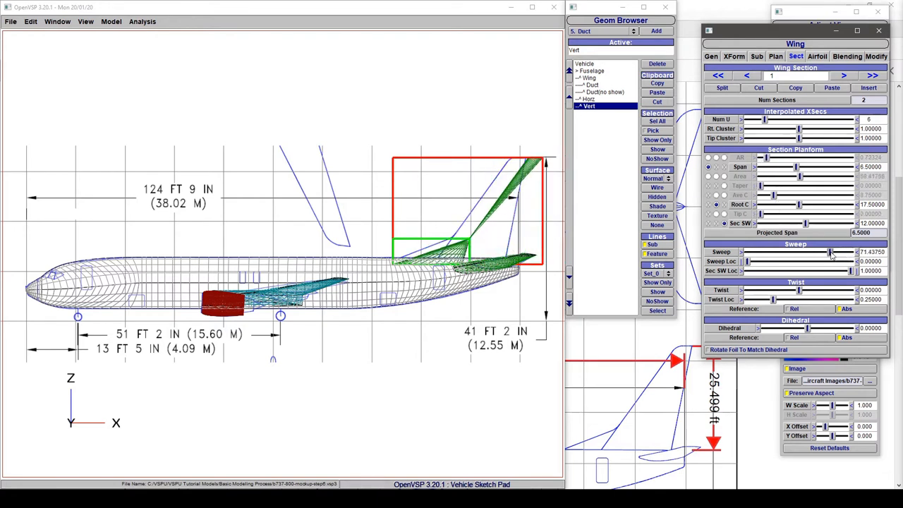
drag(829, 252, 825, 252)
text(69.00000)
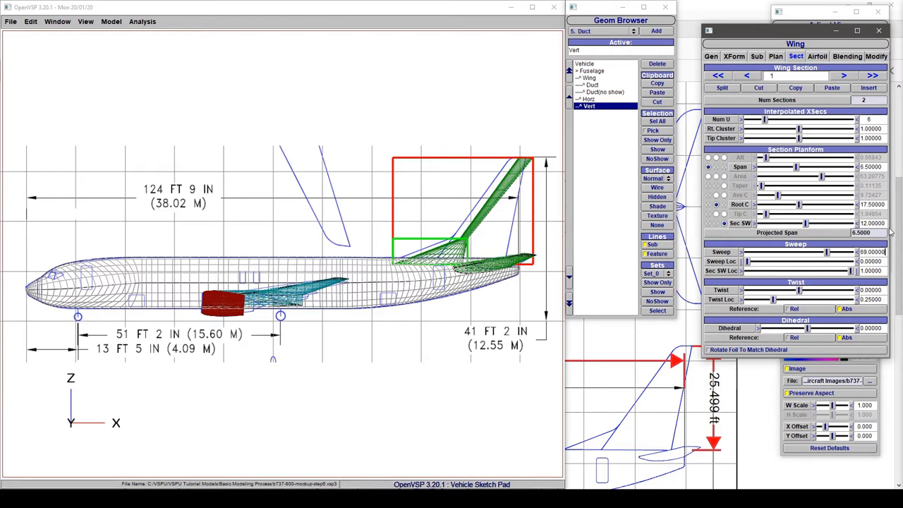
click(734, 55)
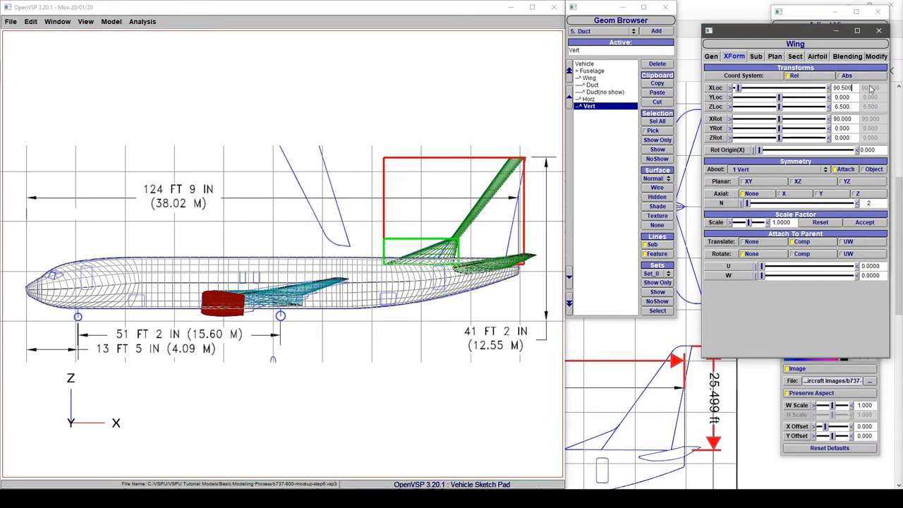
- Stretch the fairing section's root chord to about 30.6
click(795, 55)
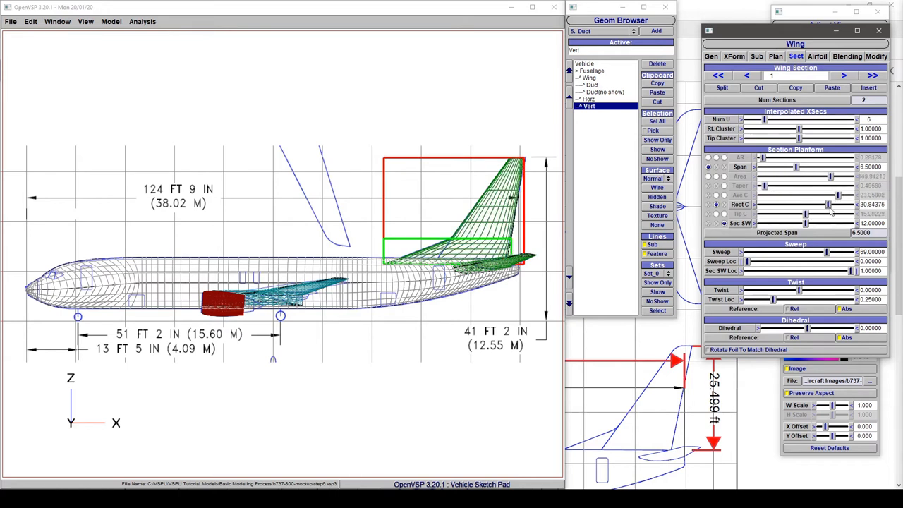
drag(819, 205, 812, 204)
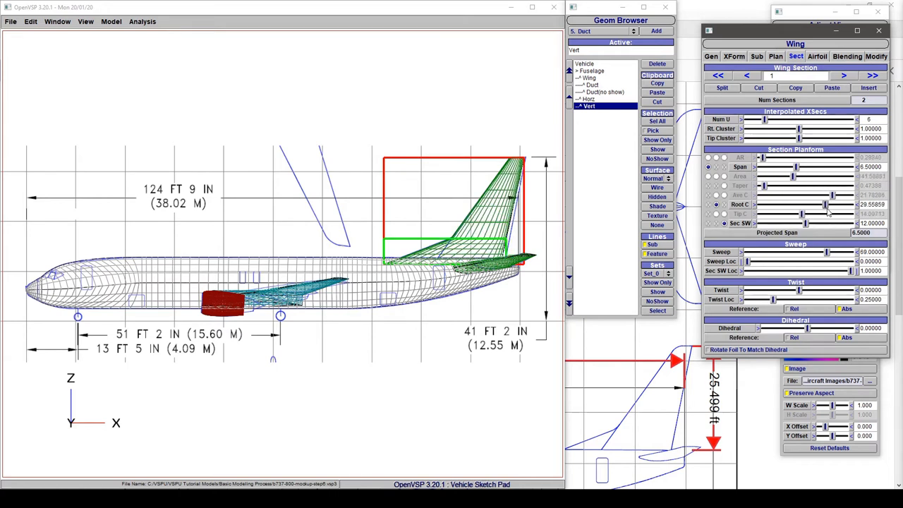
drag(811, 204, 829, 205)
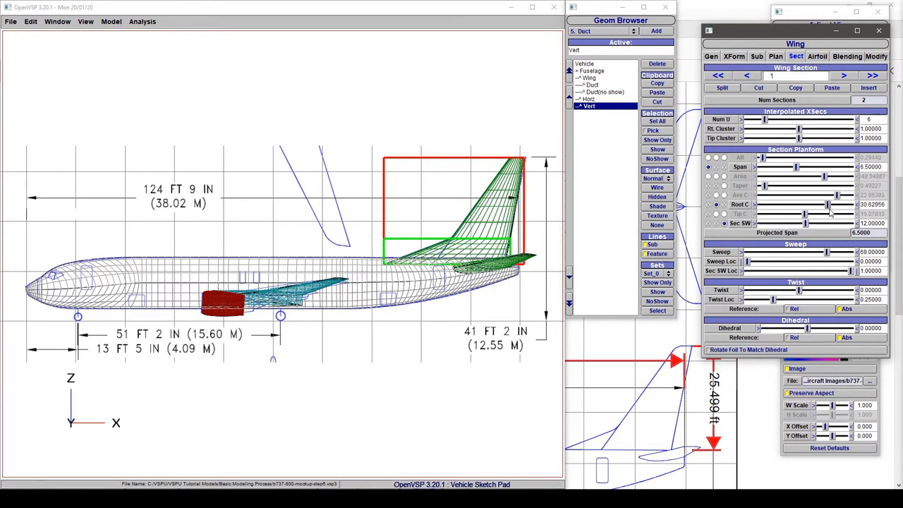
drag(837, 205, 829, 204)
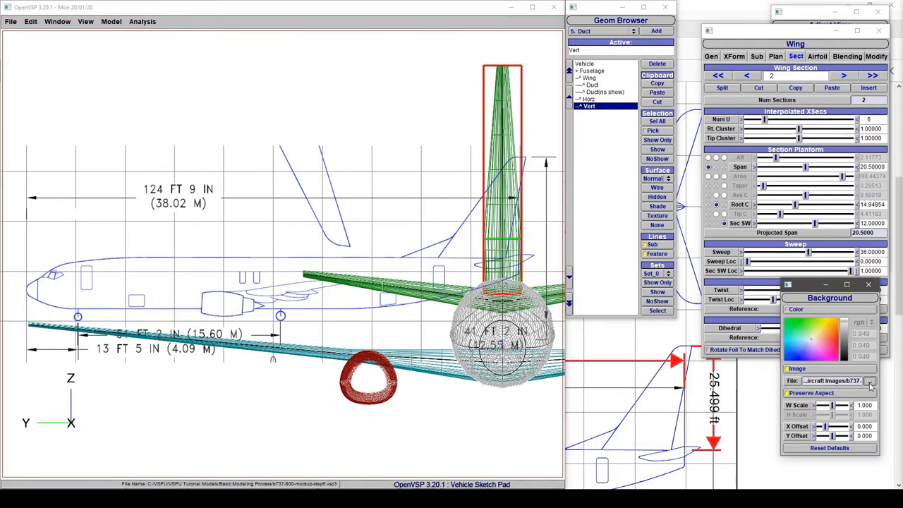
- Load front view.png as the background, scaled 2.0 with offsets 0.8 and -0.2
click(871, 381)
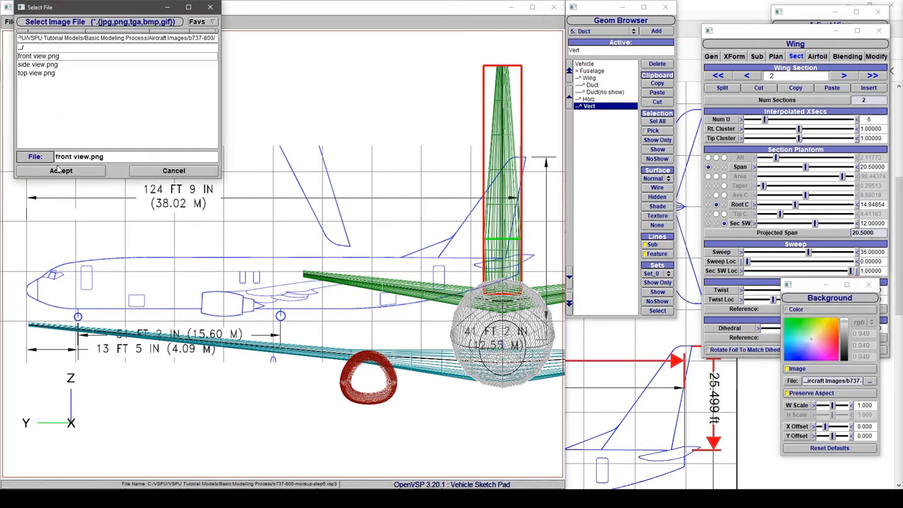
click(60, 170)
text(-0.200)
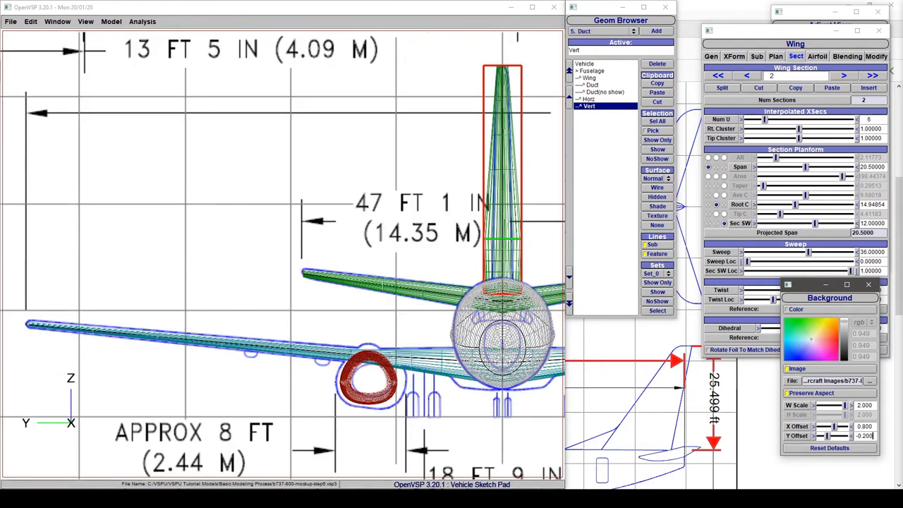
- Set the tail root airfoil T/C to 0.08 and thin section 1's airfoil
click(818, 56)
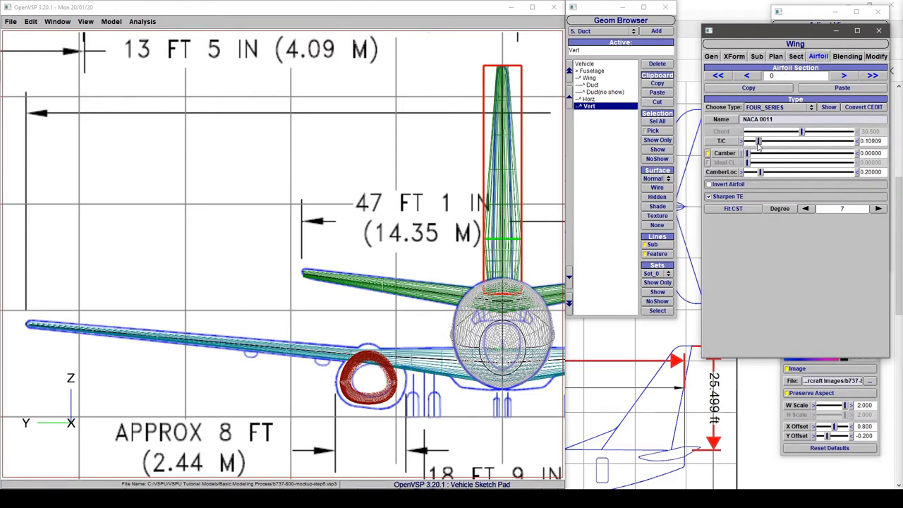
drag(761, 141, 754, 141)
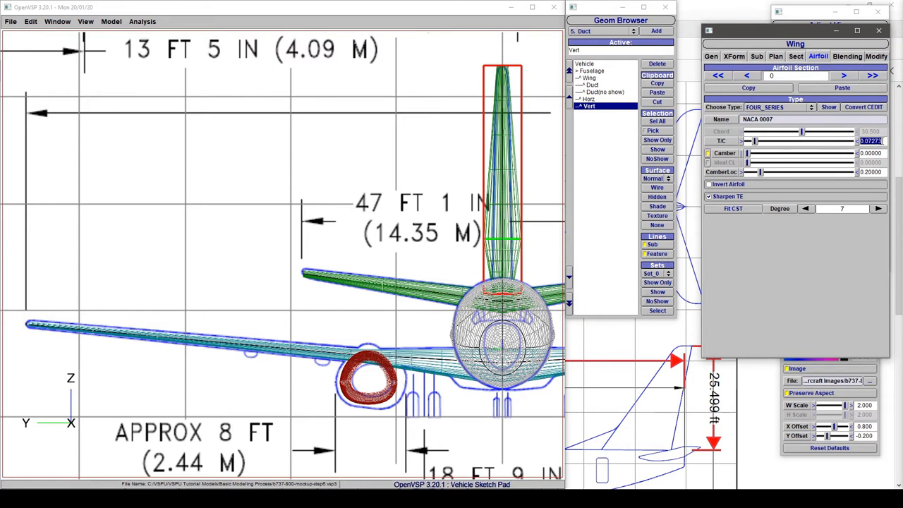
text(0.08000)
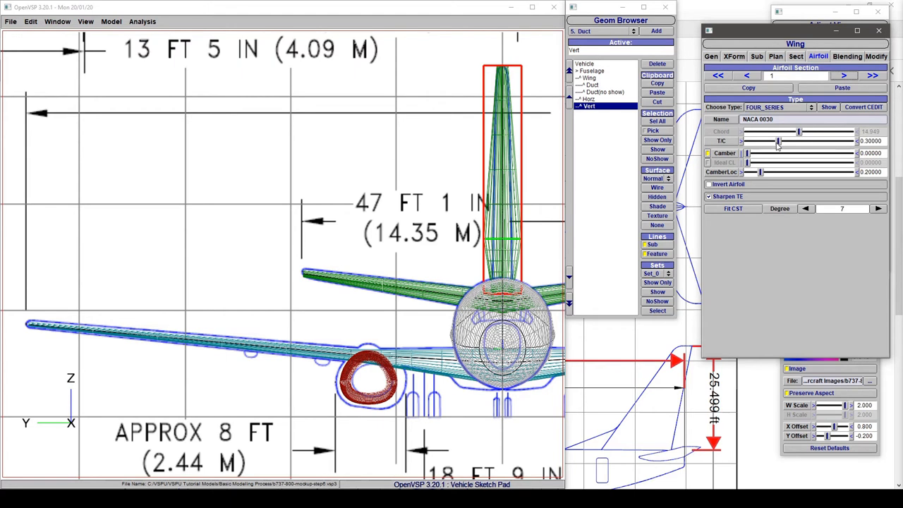
drag(778, 141, 762, 141)
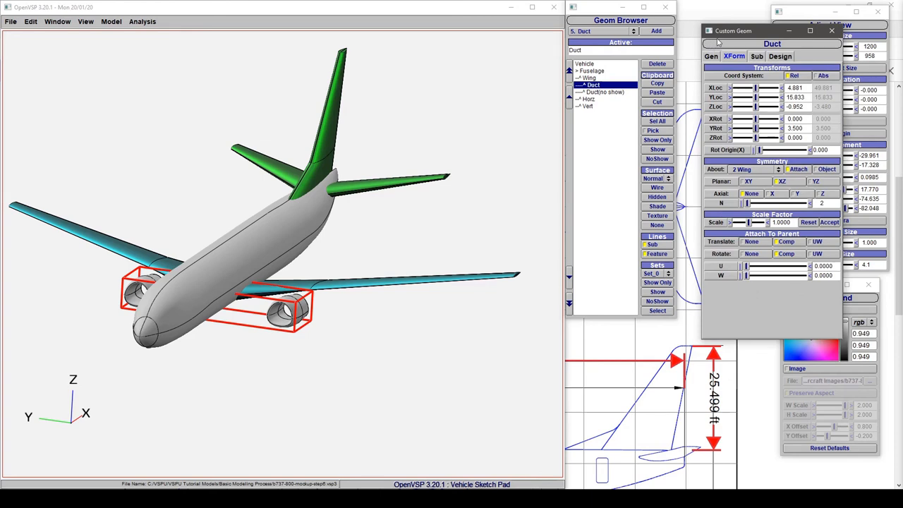
- Close the duct settings and orbit the shaded model to view it from front and above
click(712, 55)
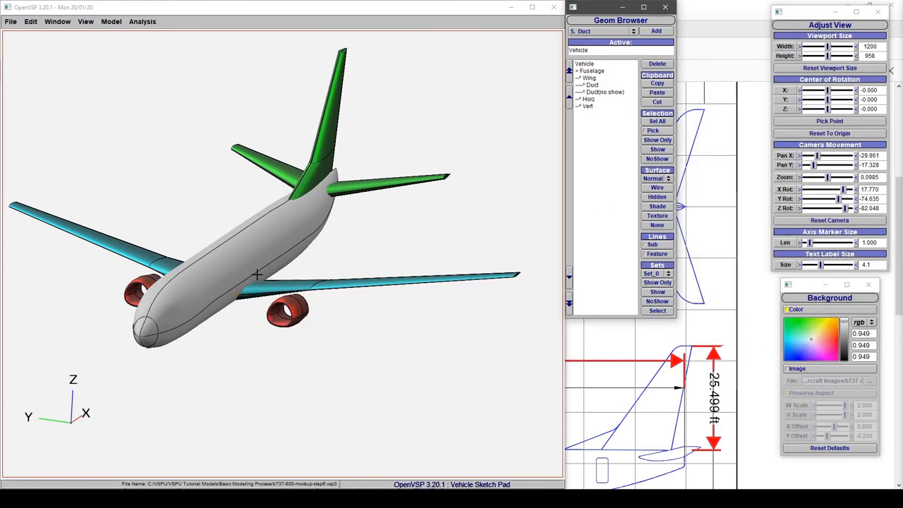
drag(258, 275, 288, 390)
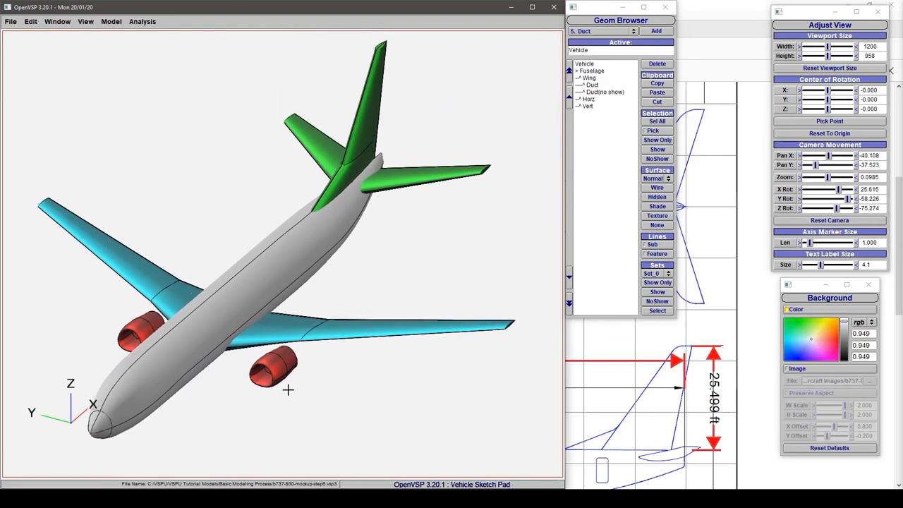
mouse_move(263, 325)
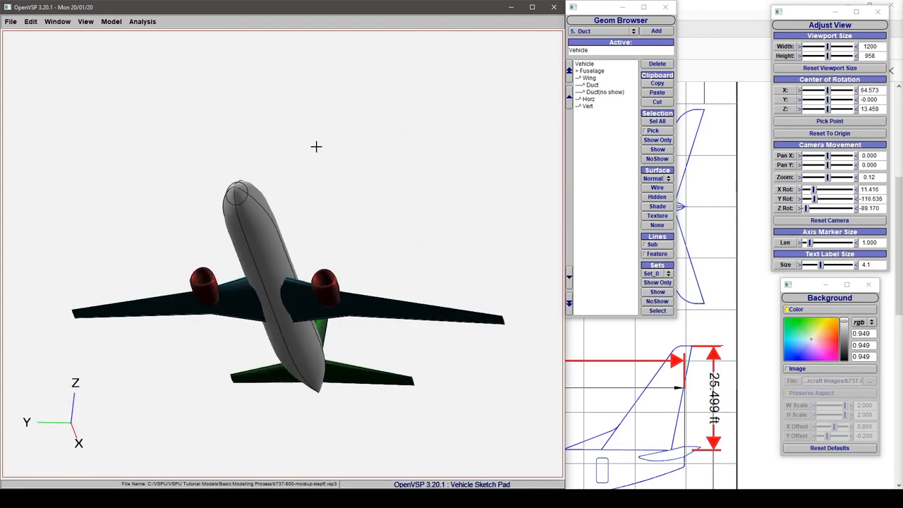
drag(317, 147, 312, 386)
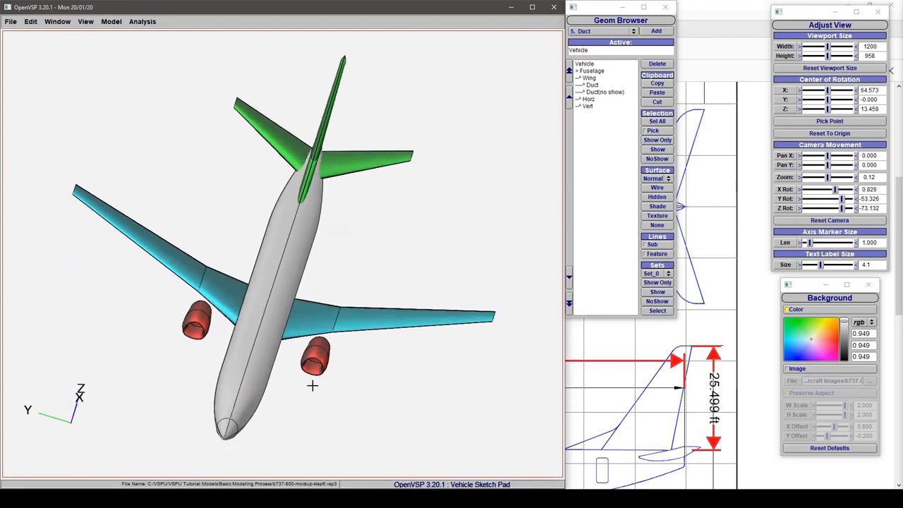